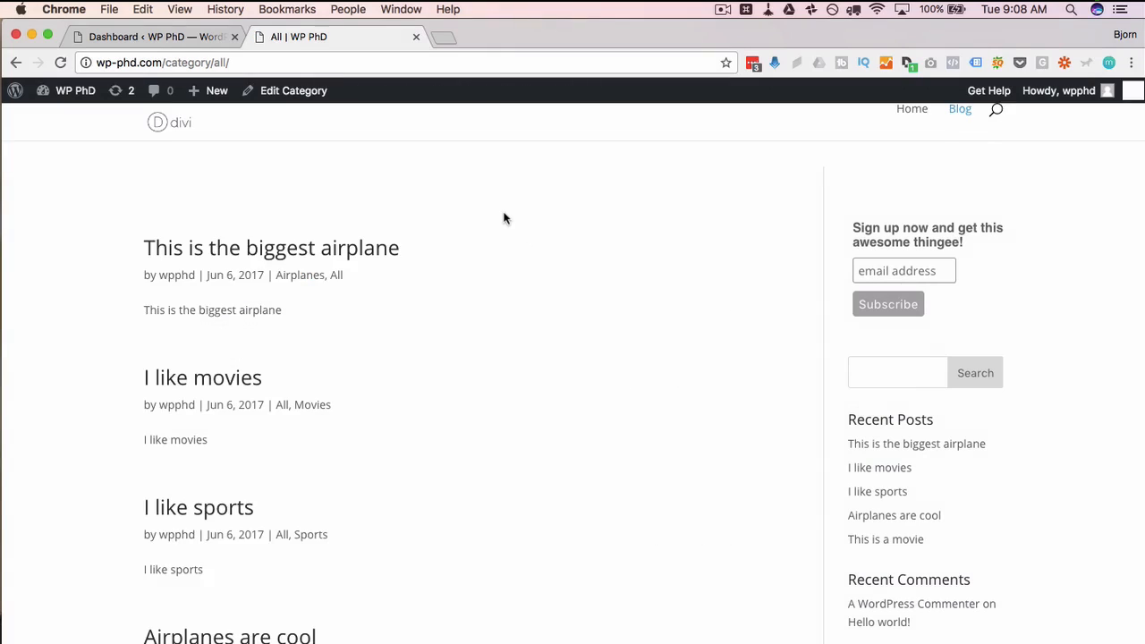
# Return to the WordPress dashboard and go to the post Categories admin page.
pyautogui.scroll(-3)
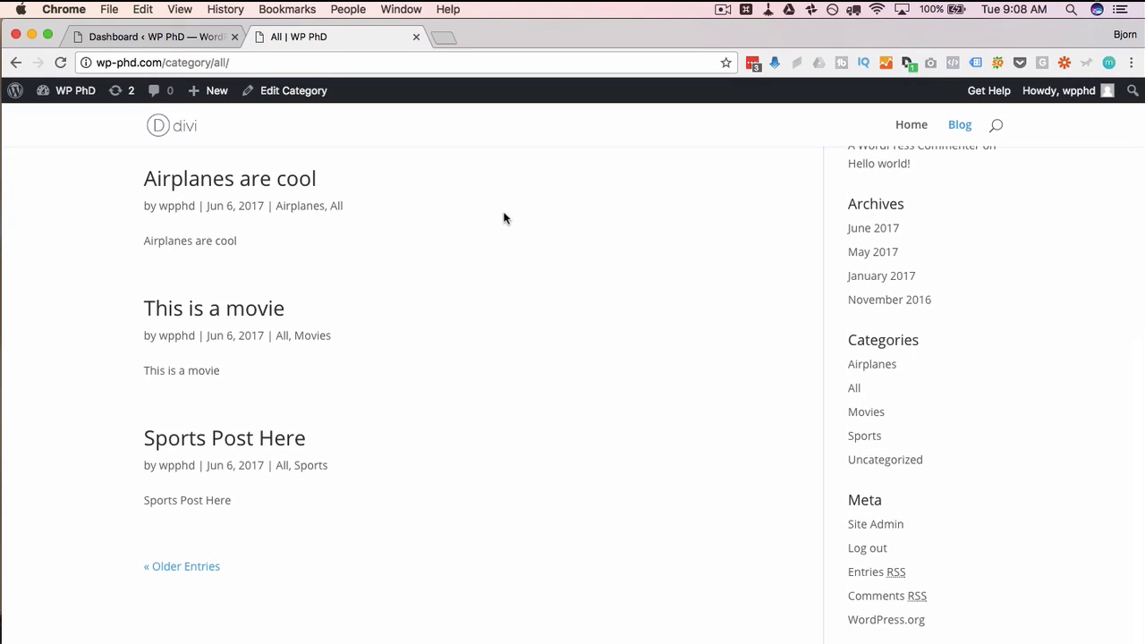
pyautogui.moveTo(329, 494)
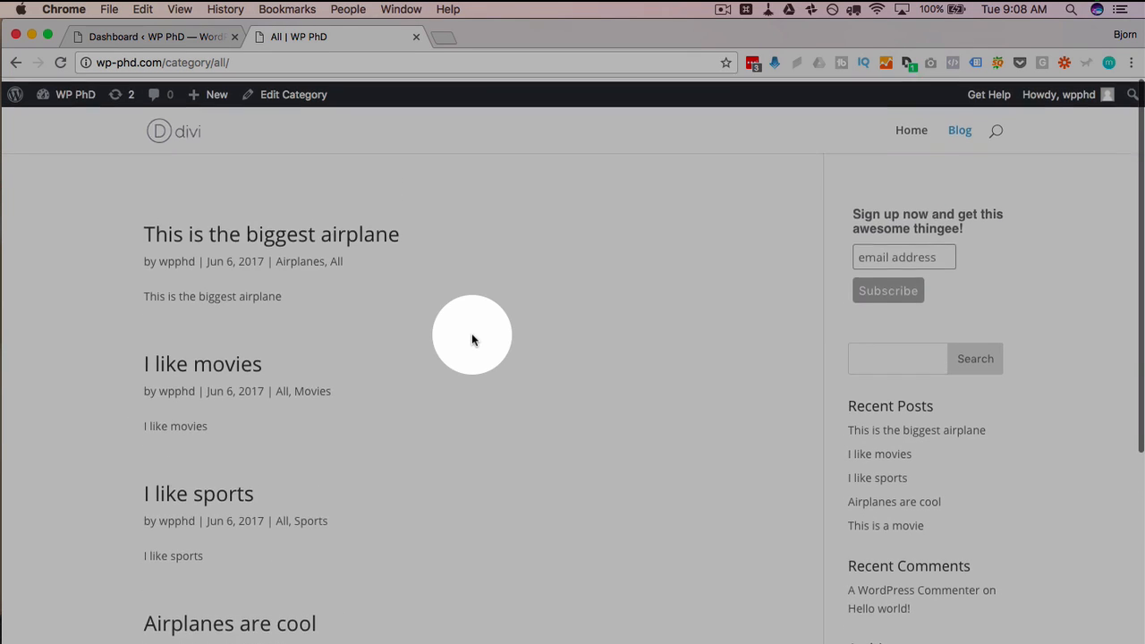
pyautogui.scroll(-3)
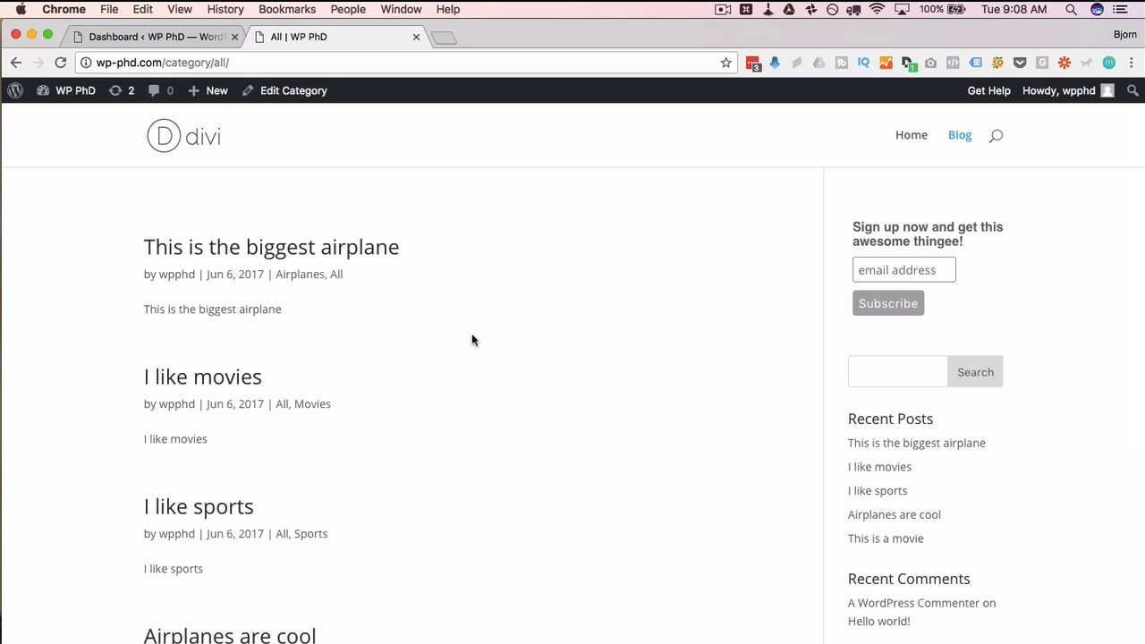
pyautogui.moveTo(398, 272)
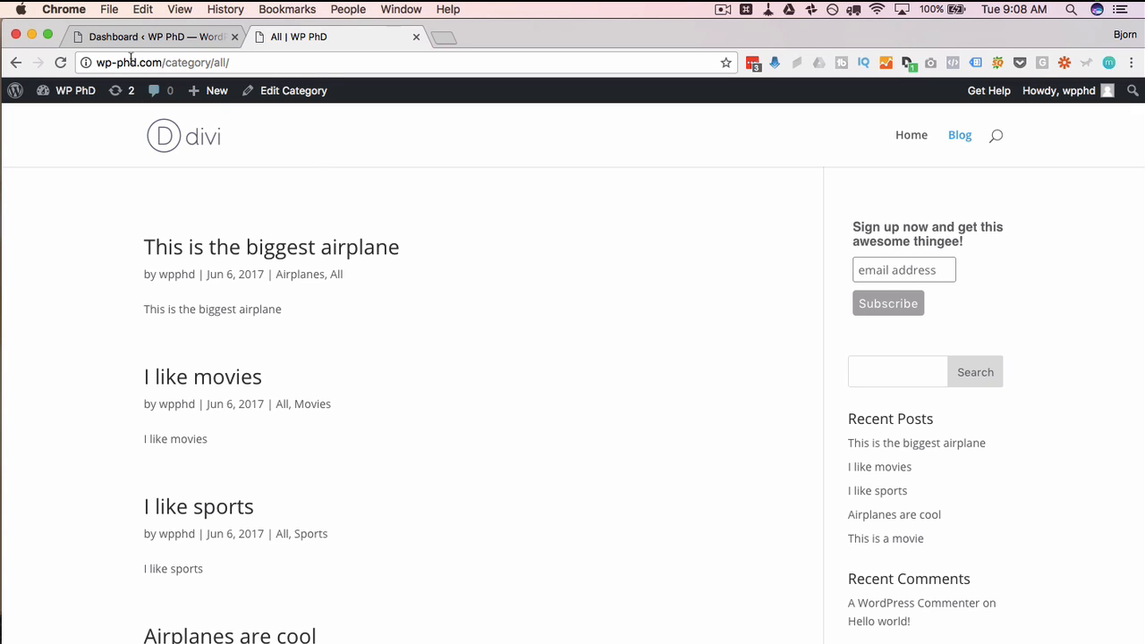
pyautogui.click(135, 35)
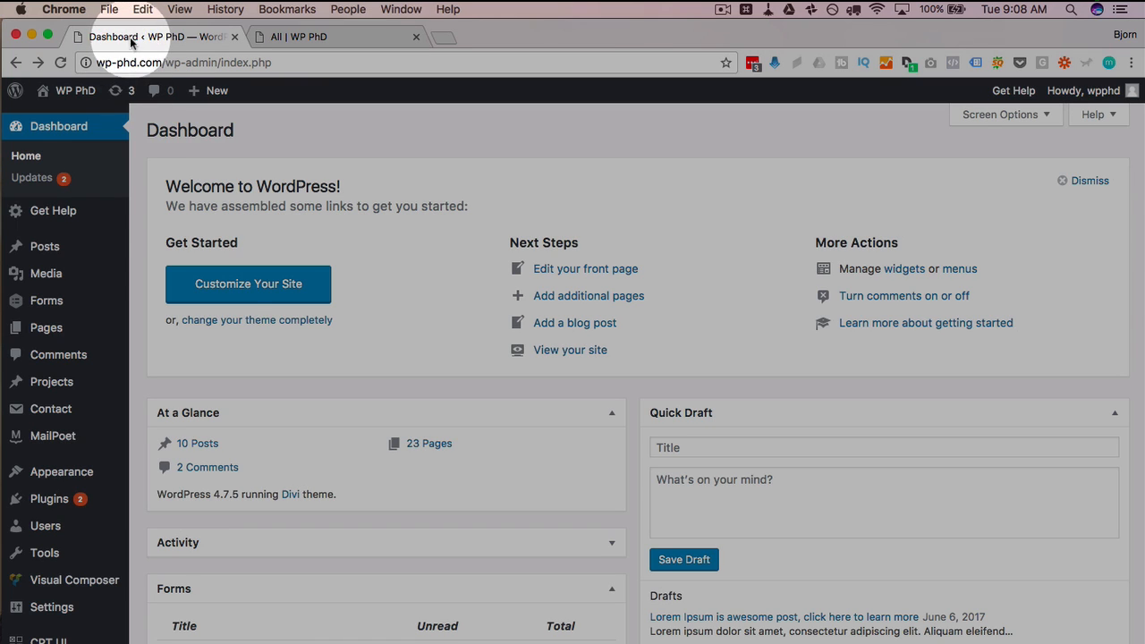
pyautogui.moveTo(45, 247)
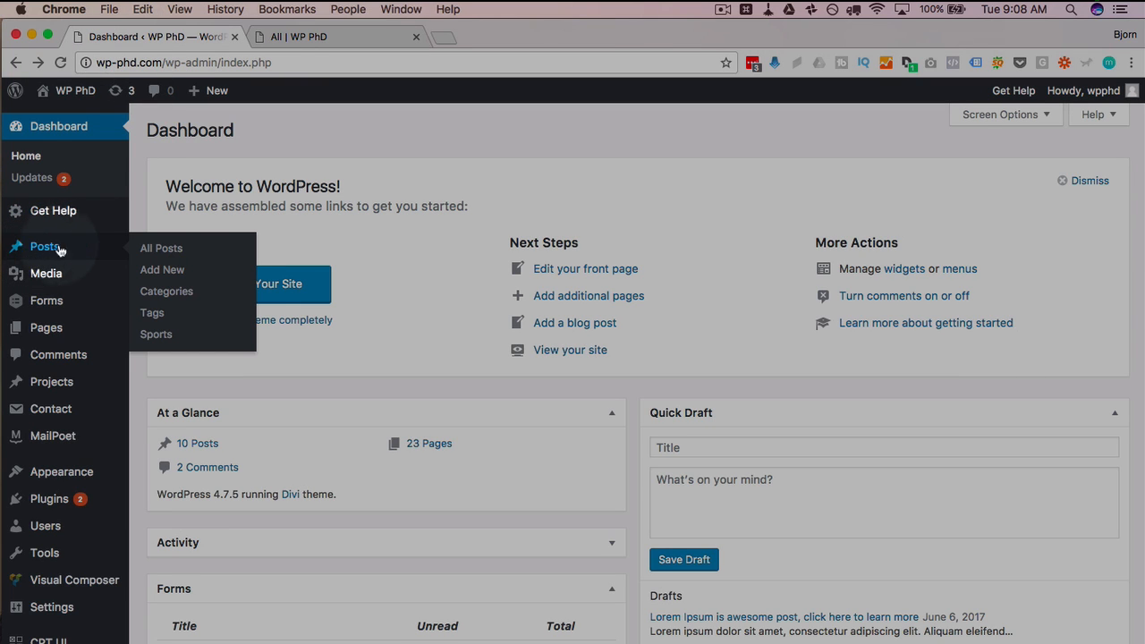
pyautogui.click(166, 290)
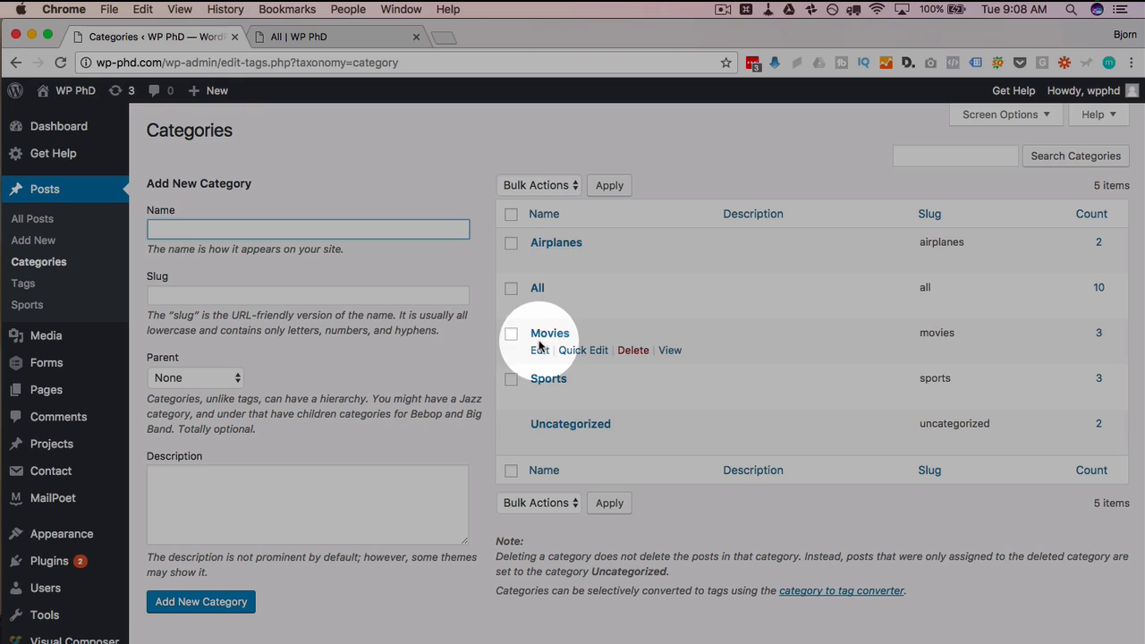
pyautogui.moveTo(540, 397)
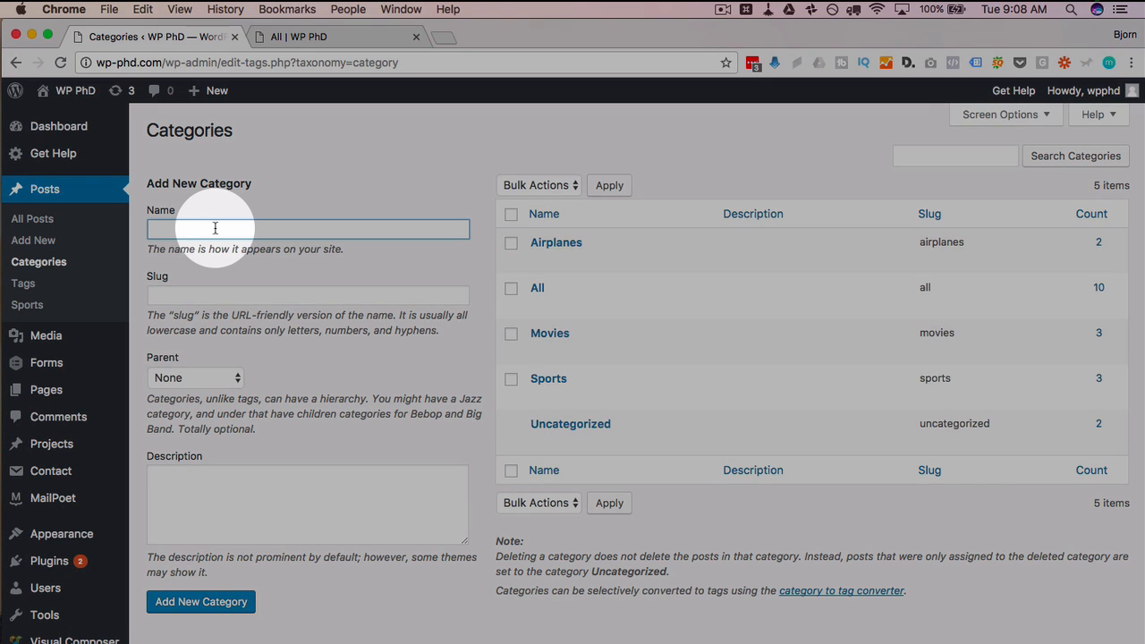
# Enter placeholder name 'sdjiwoejfef' and slug 'fwelfnwef' in the new-category form without adding it.
pyautogui.write('sdjiwoejfef')
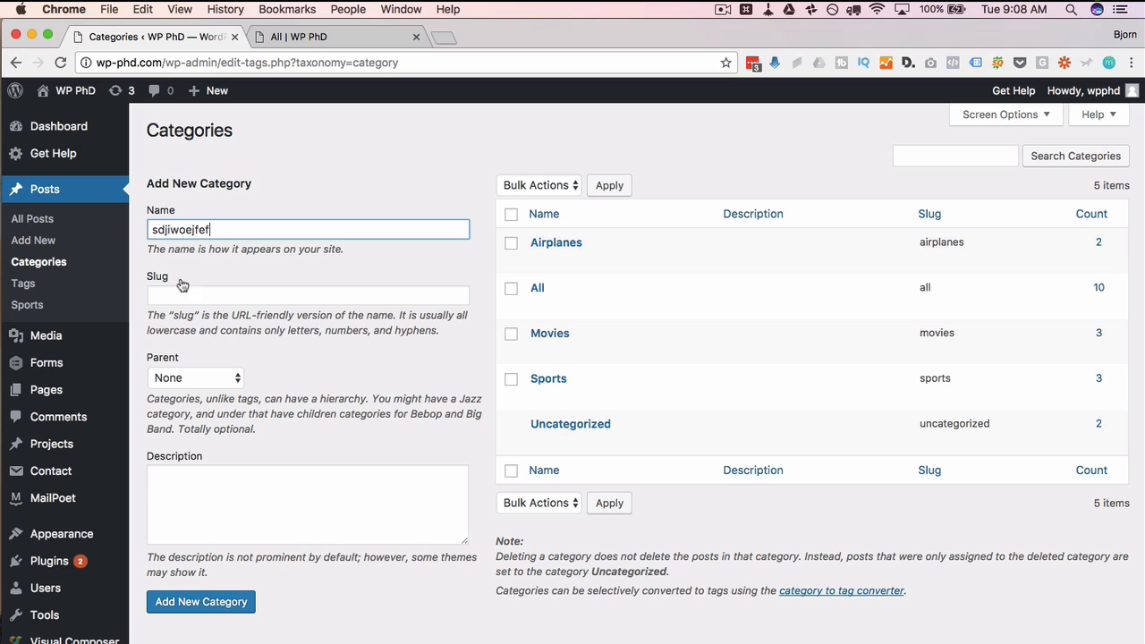
pyautogui.write('fwelfnwef')
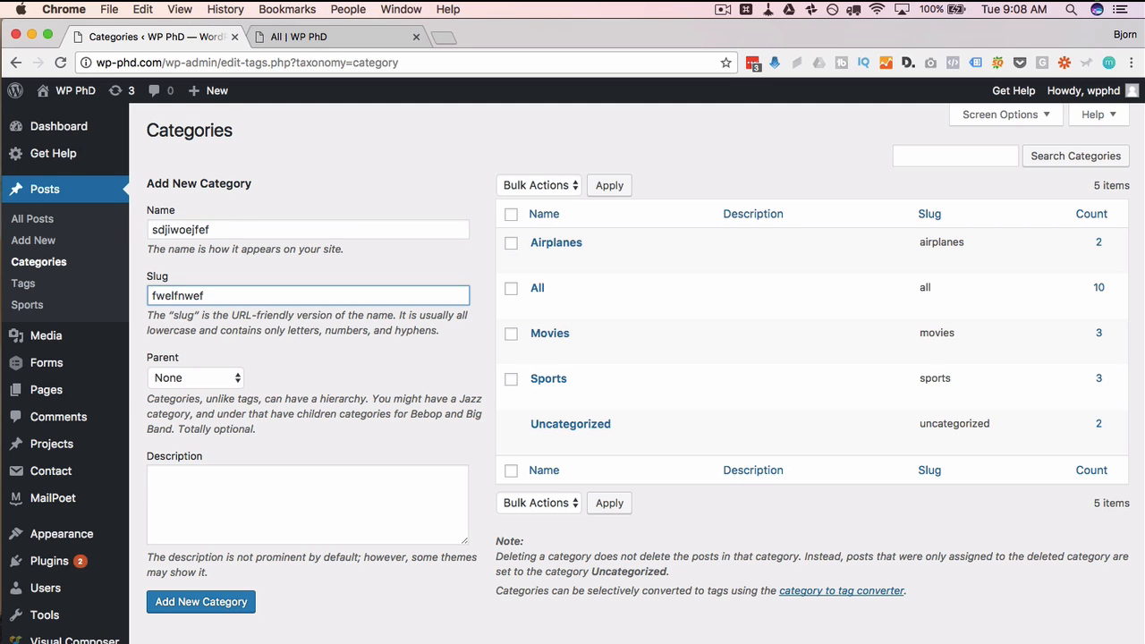
pyautogui.click(201, 601)
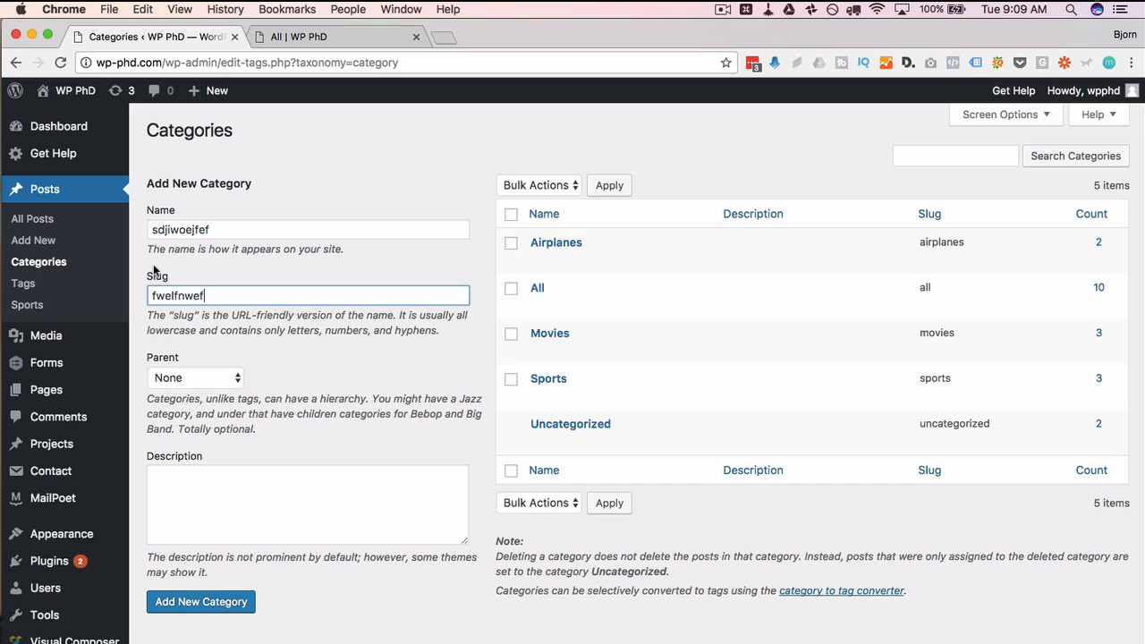
pyautogui.click(33, 219)
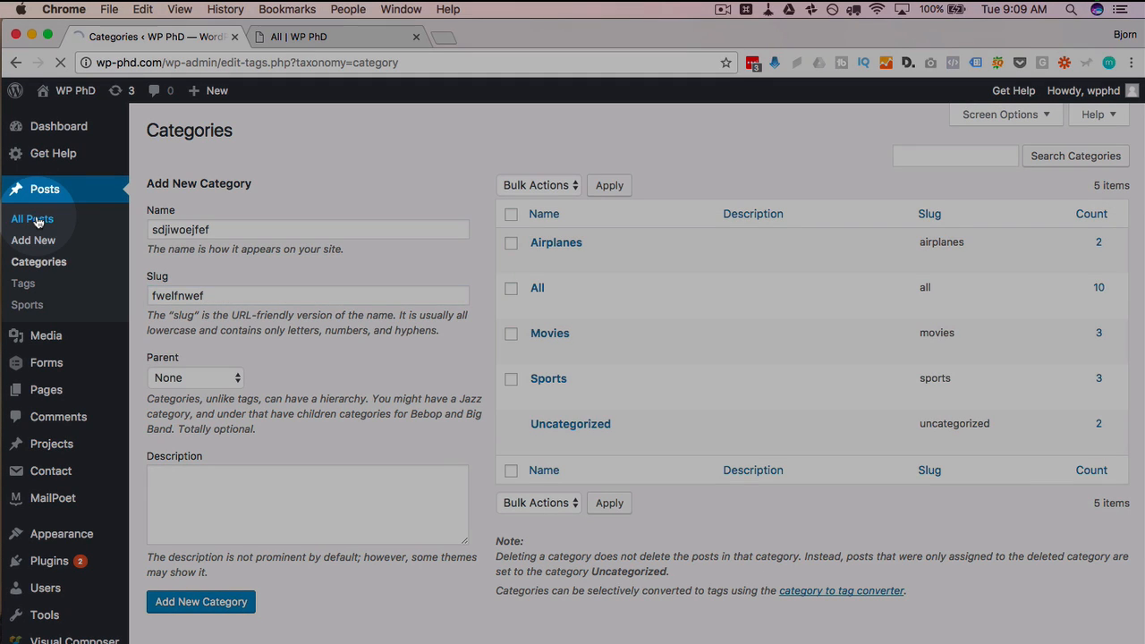
# Bulk-edit 'This is the biggest airplane' and 'Airplanes are cool' into the Airplanes category.
pyautogui.click(32, 218)
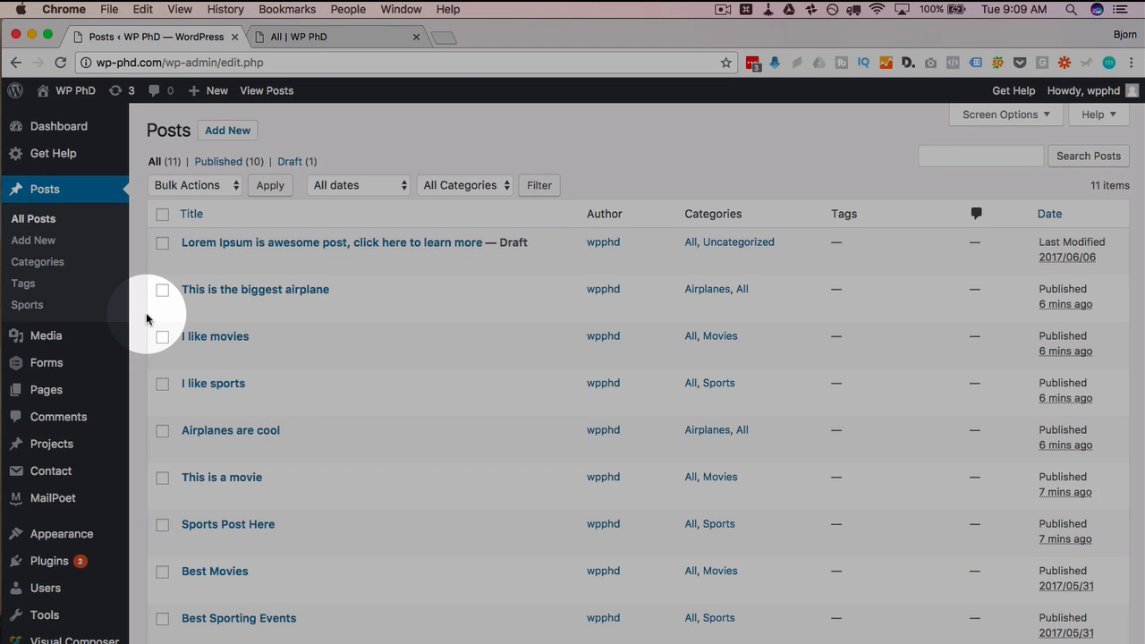
pyautogui.moveTo(254, 290)
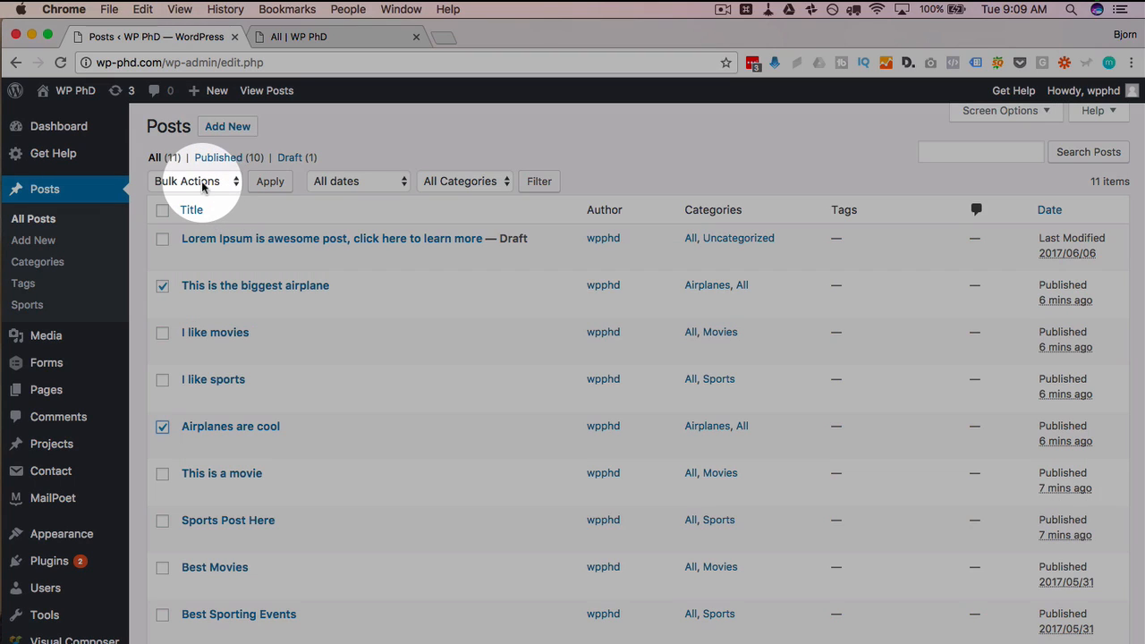
pyautogui.moveTo(197, 182)
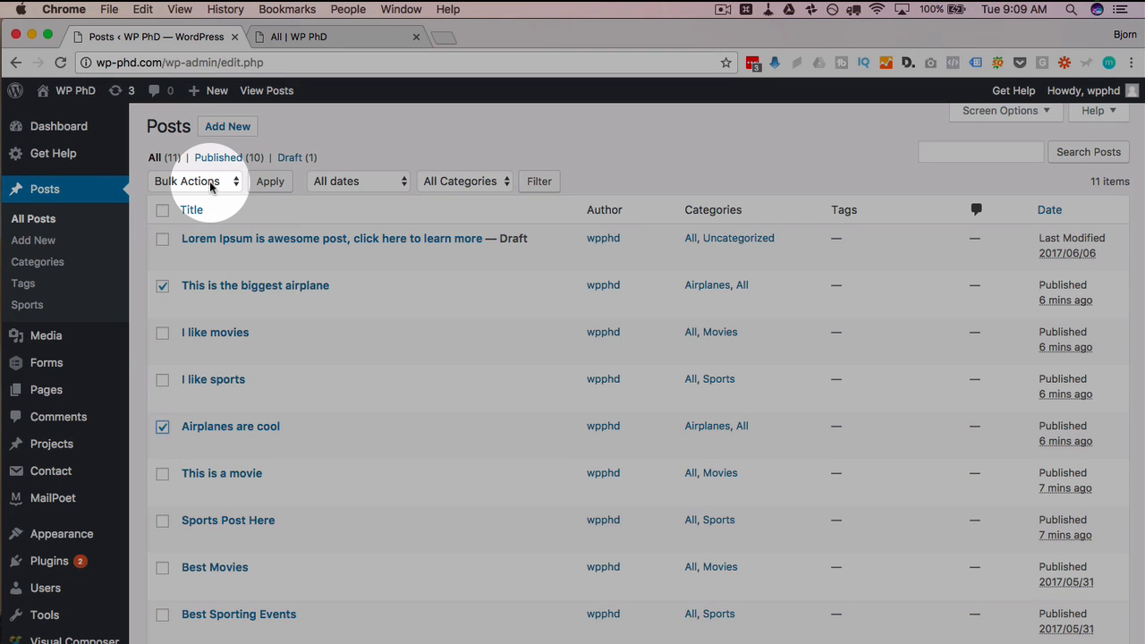
pyautogui.click(197, 181)
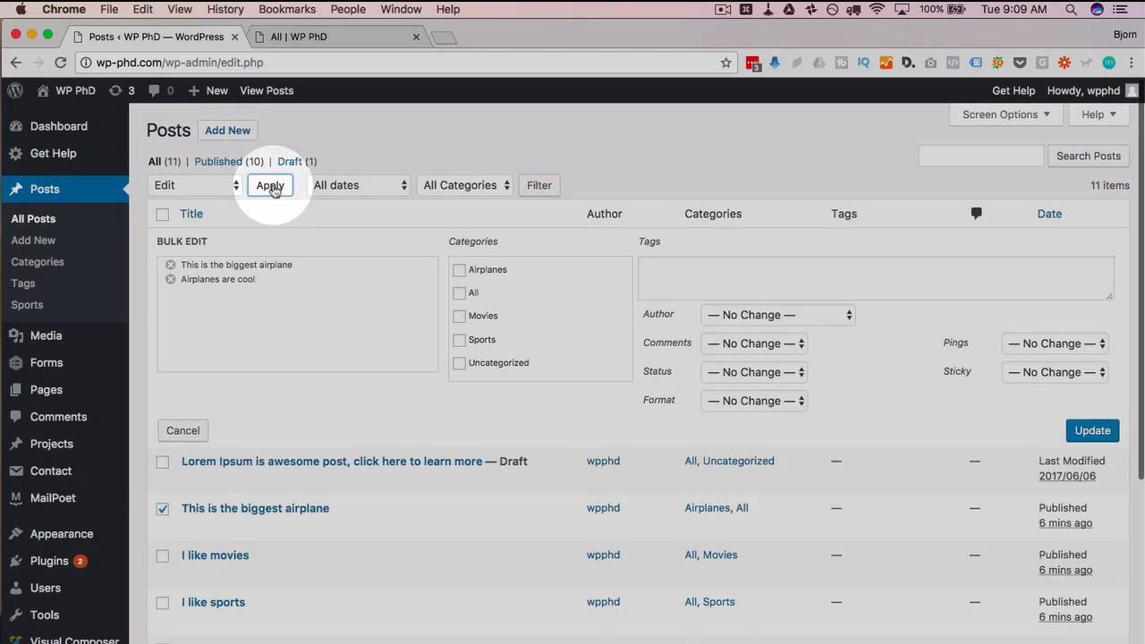
pyautogui.click(458, 268)
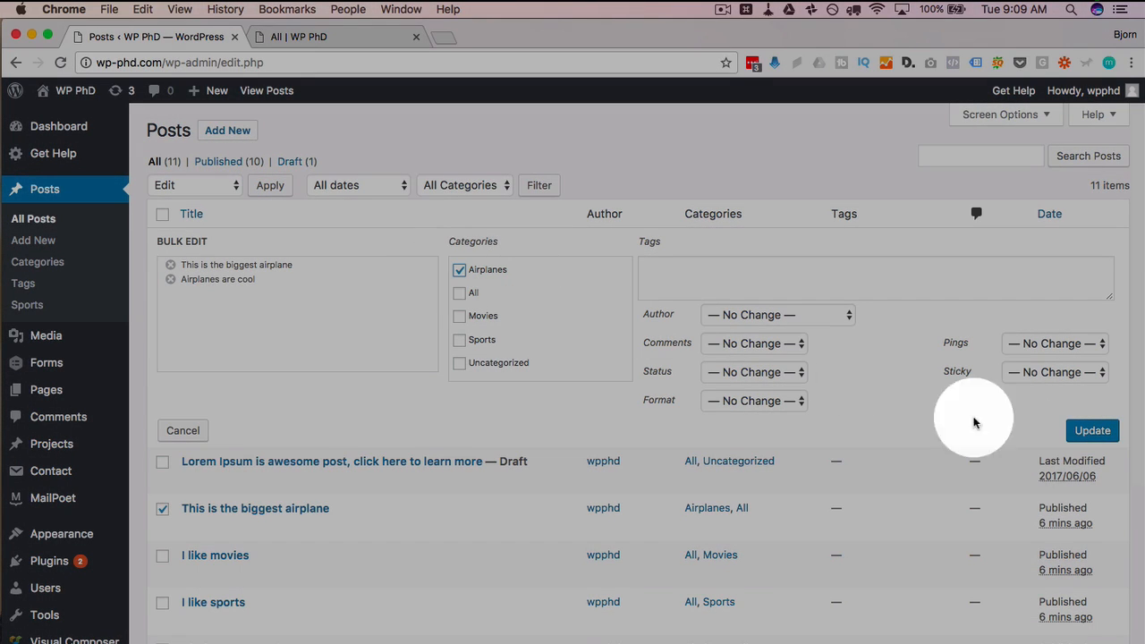
pyautogui.click(1091, 429)
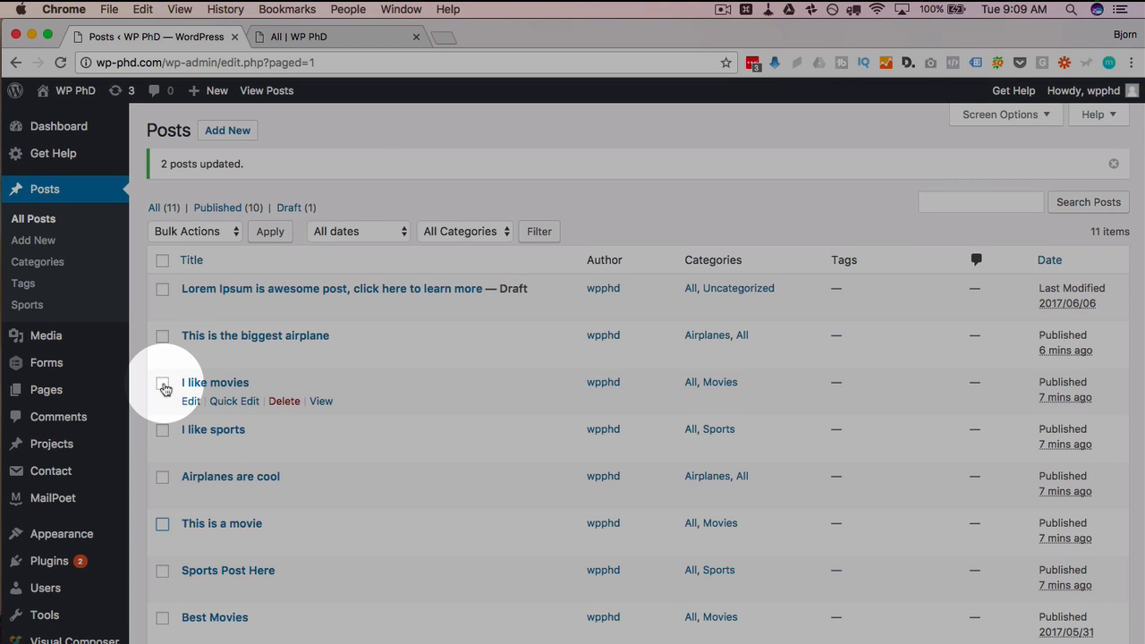
# Bulk-edit the three movie posts, including 'I like movies', into the Movies category.
pyautogui.click(161, 383)
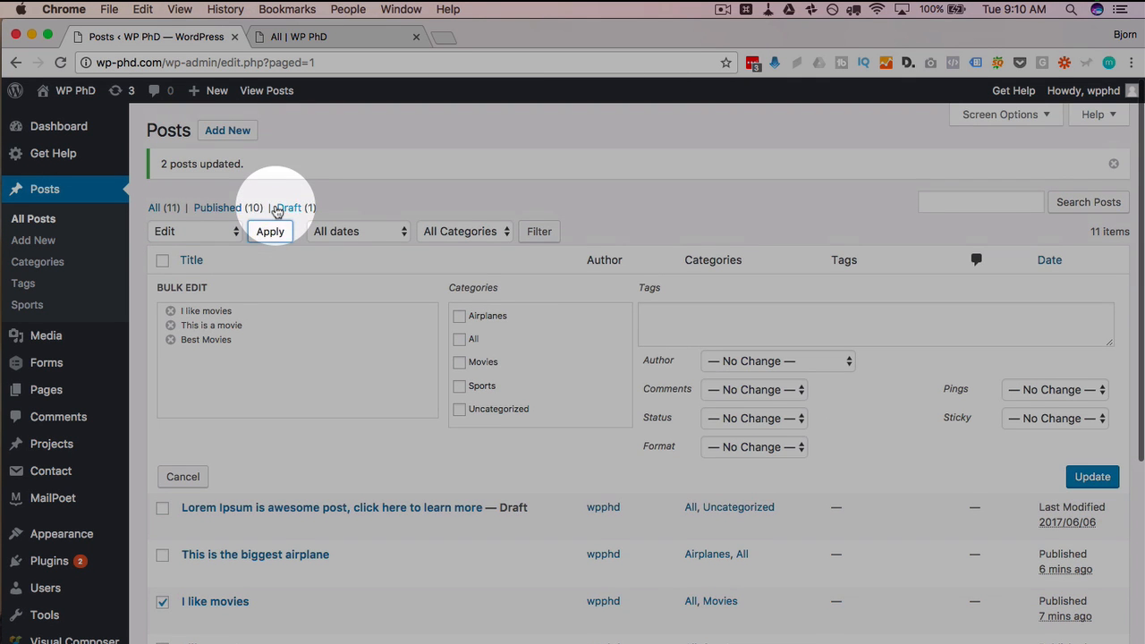
pyautogui.click(458, 362)
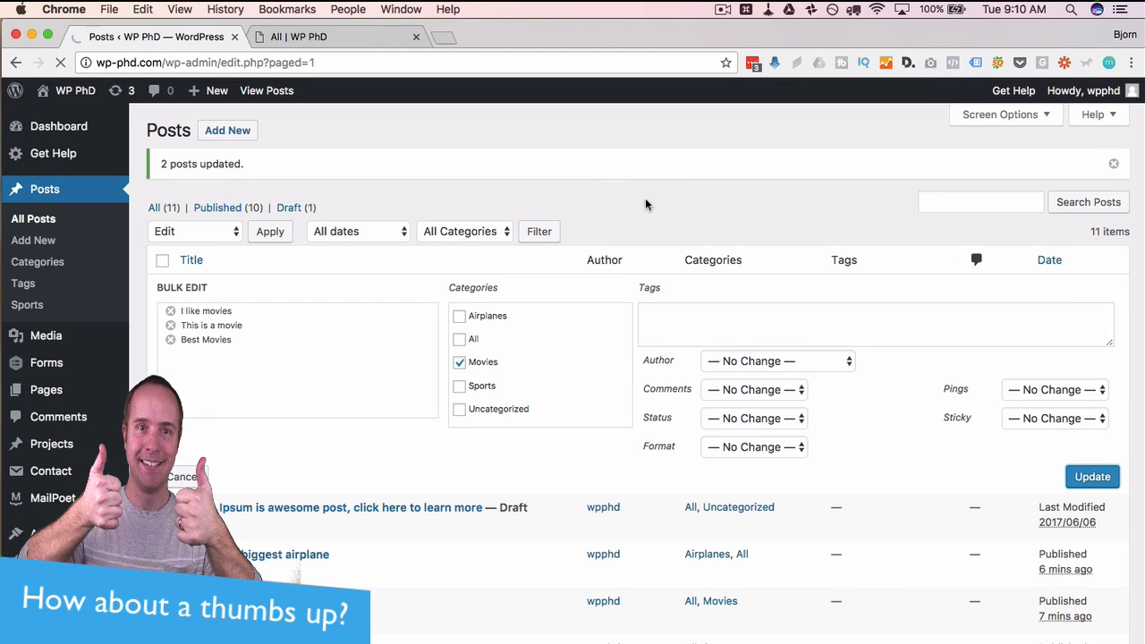
pyautogui.click(1091, 476)
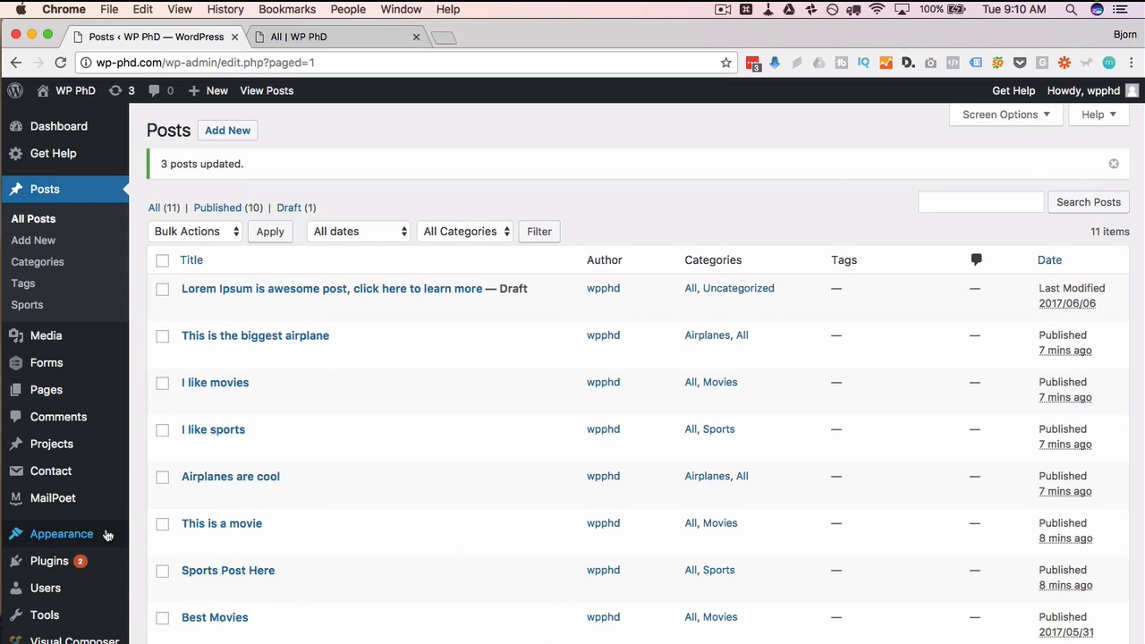
# In Appearance > Menus, add Sports, Movies and Airplanes category items to the Main Menu.
pyautogui.click(61, 533)
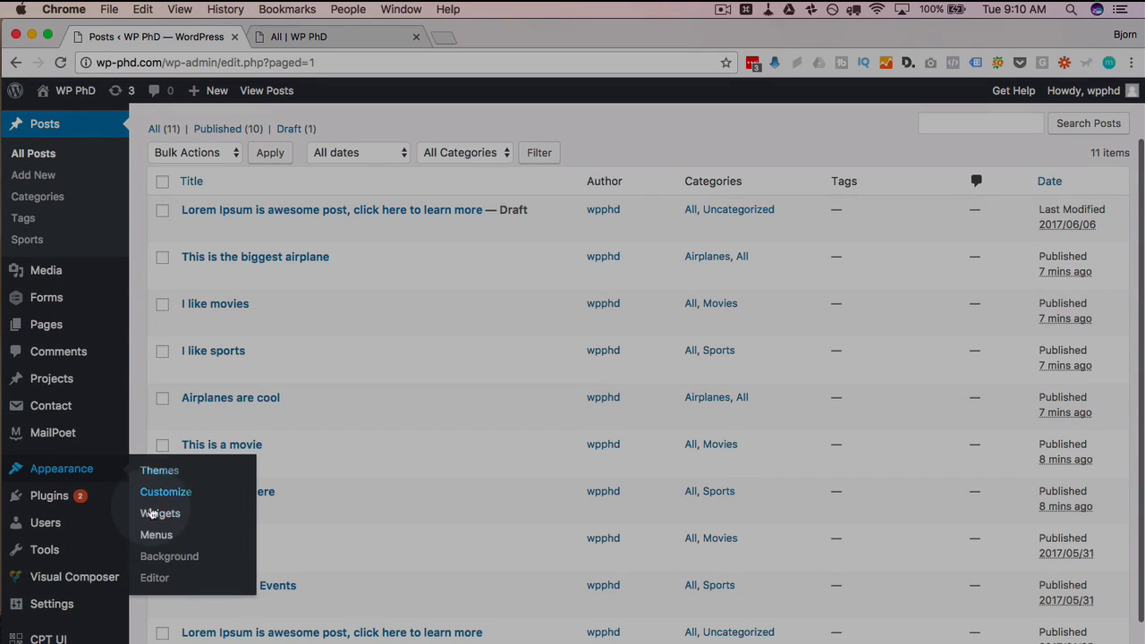
pyautogui.click(155, 533)
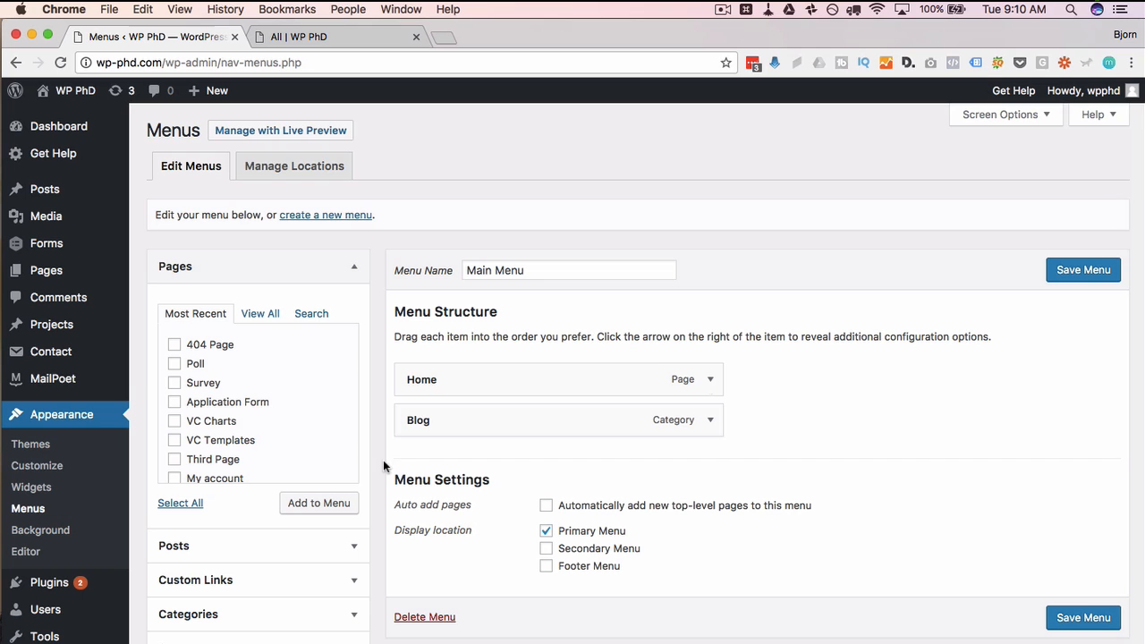
pyautogui.scroll(-3)
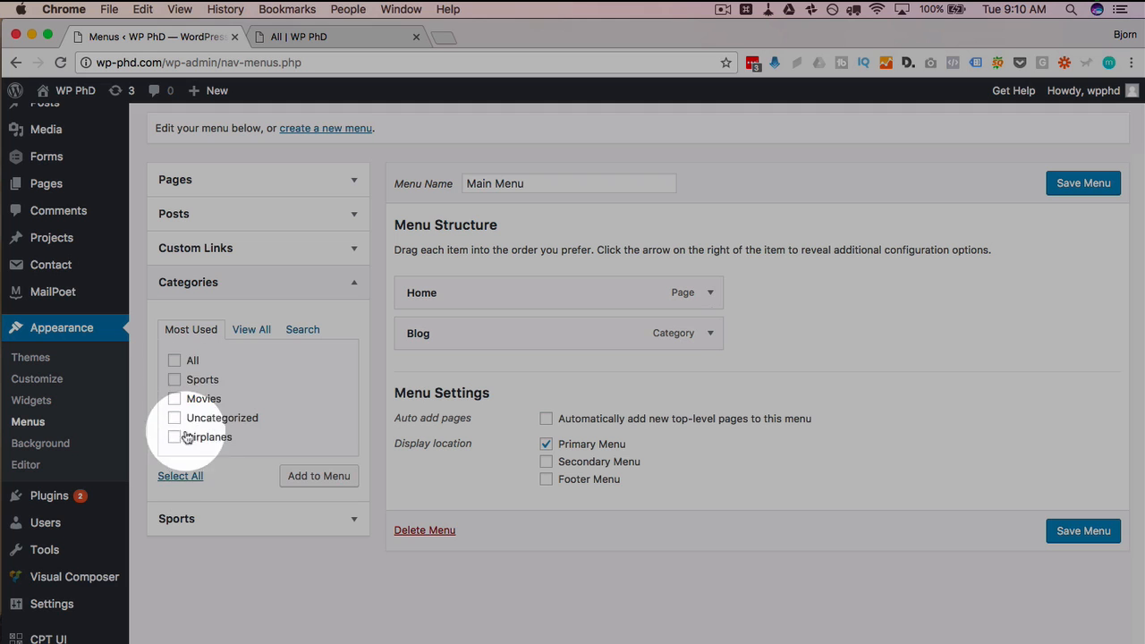
pyautogui.click(176, 397)
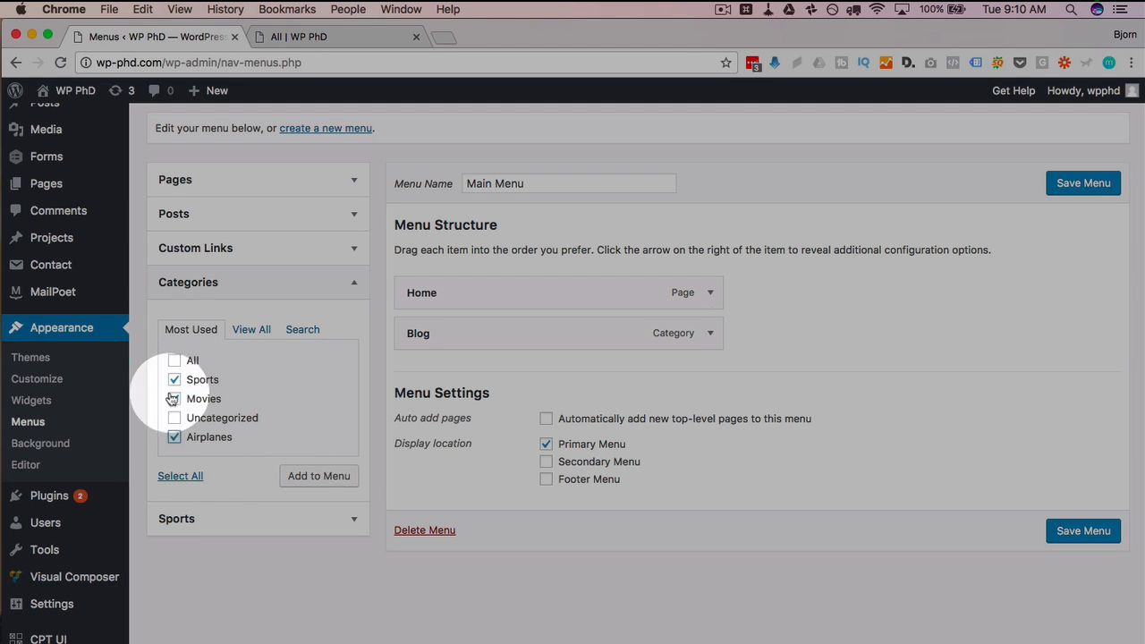
pyautogui.click(319, 476)
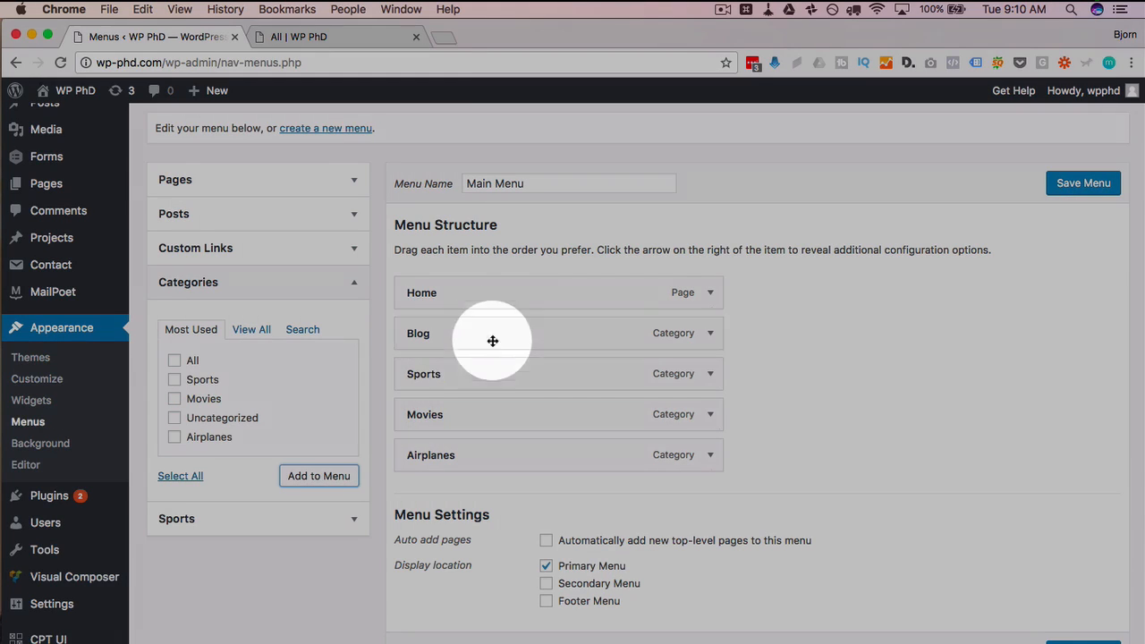
pyautogui.moveTo(1052, 212)
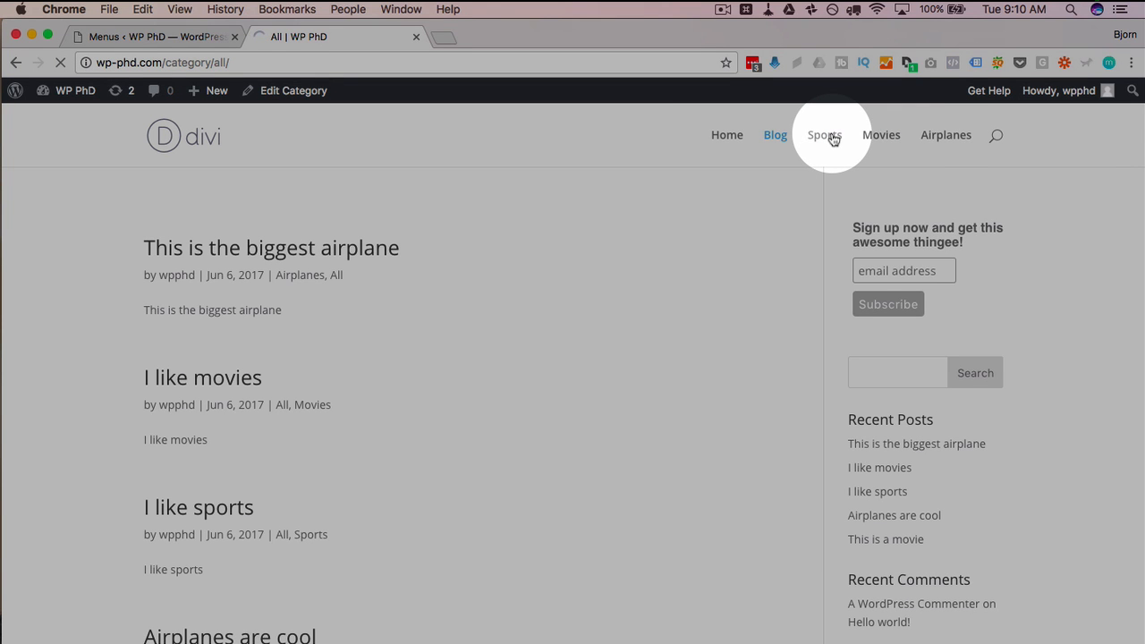
# Visit the live site's Sports, Movies and Airplanes pages to check each lists its own posts.
pyautogui.click(823, 134)
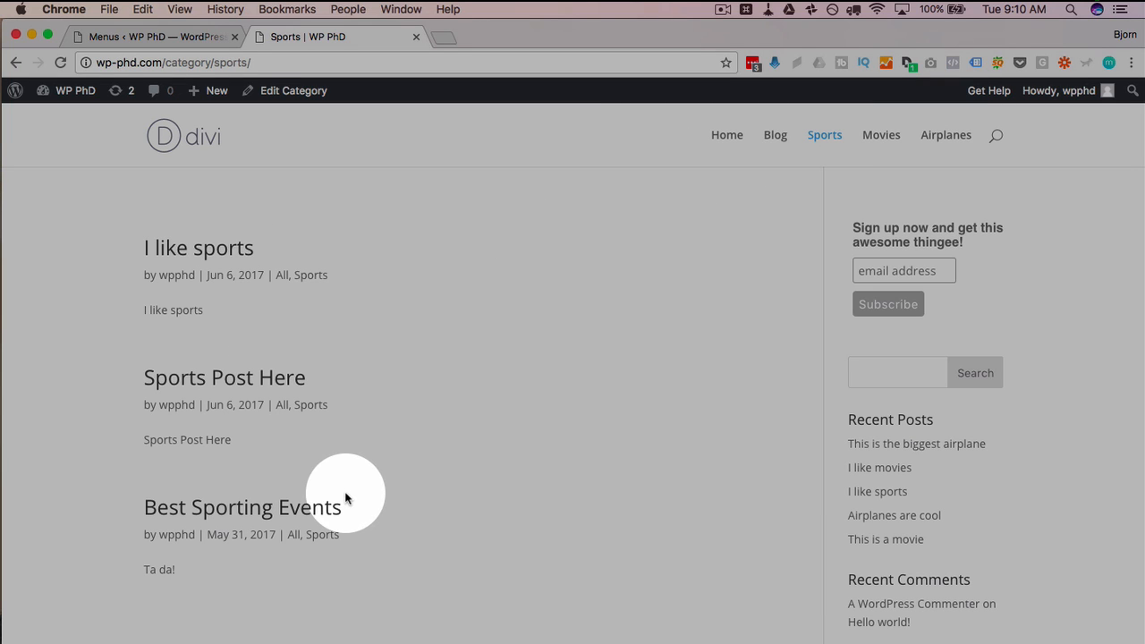
pyautogui.click(881, 136)
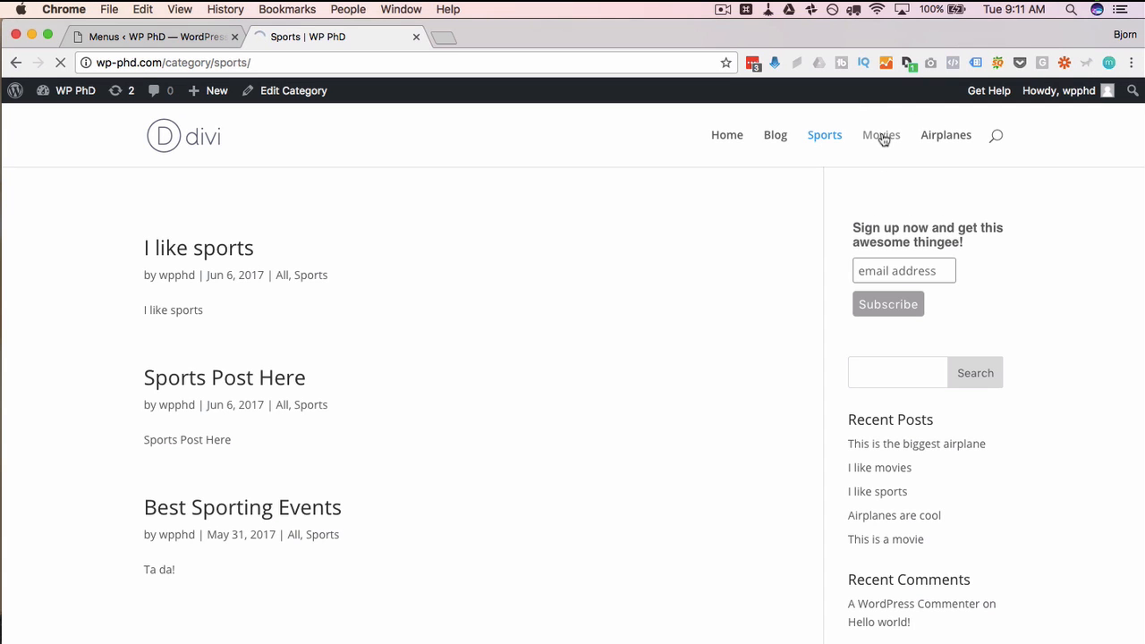
pyautogui.click(880, 136)
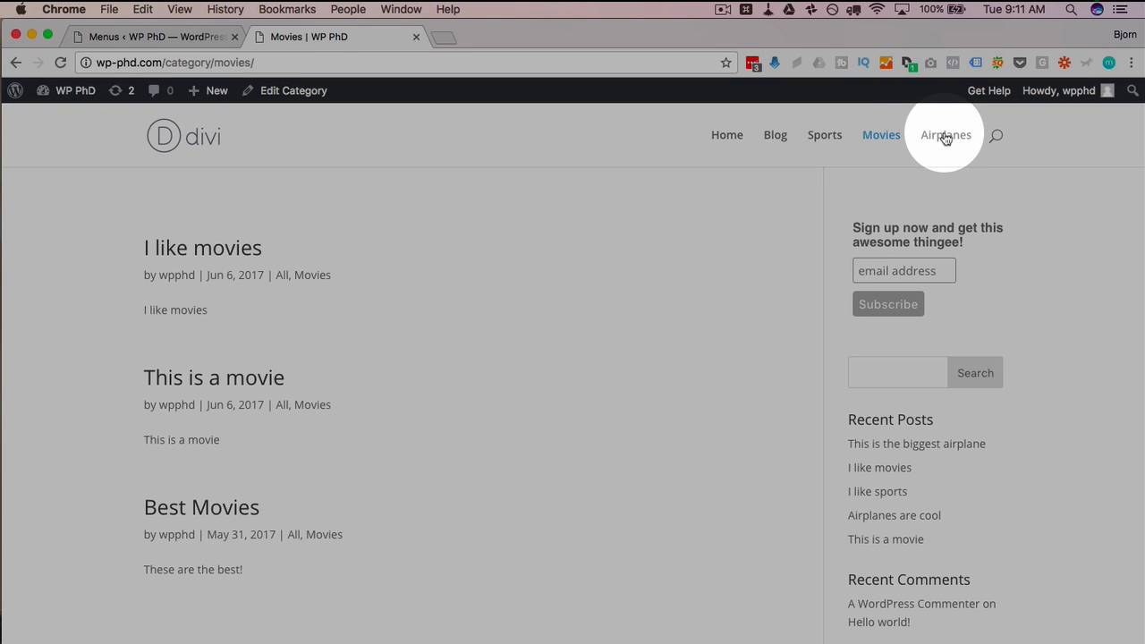
pyautogui.click(945, 134)
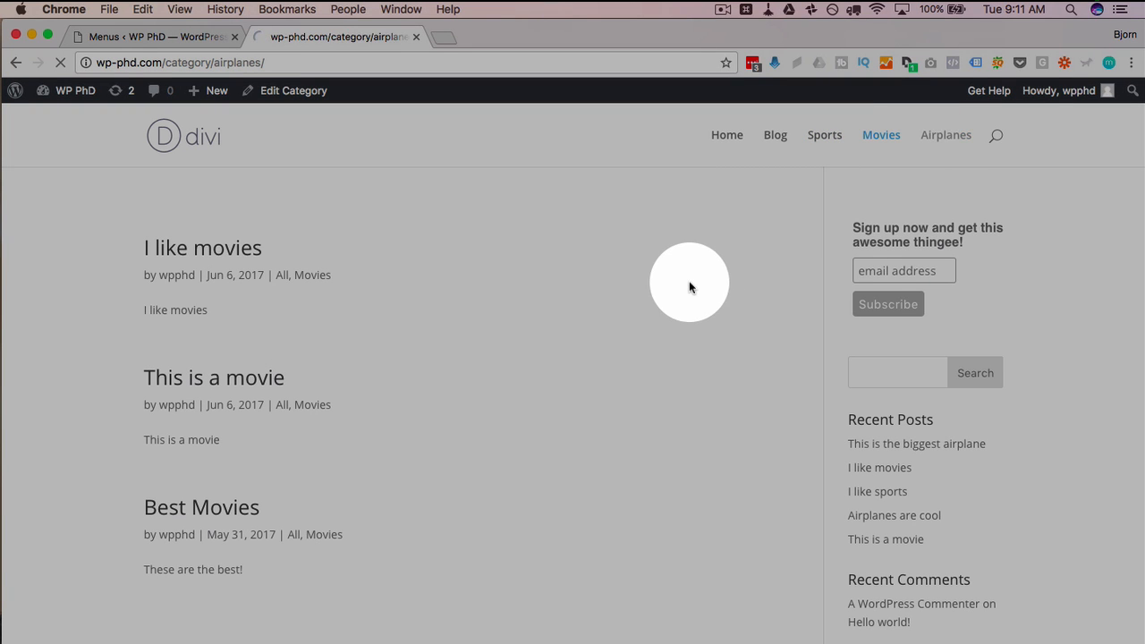
pyautogui.click(945, 134)
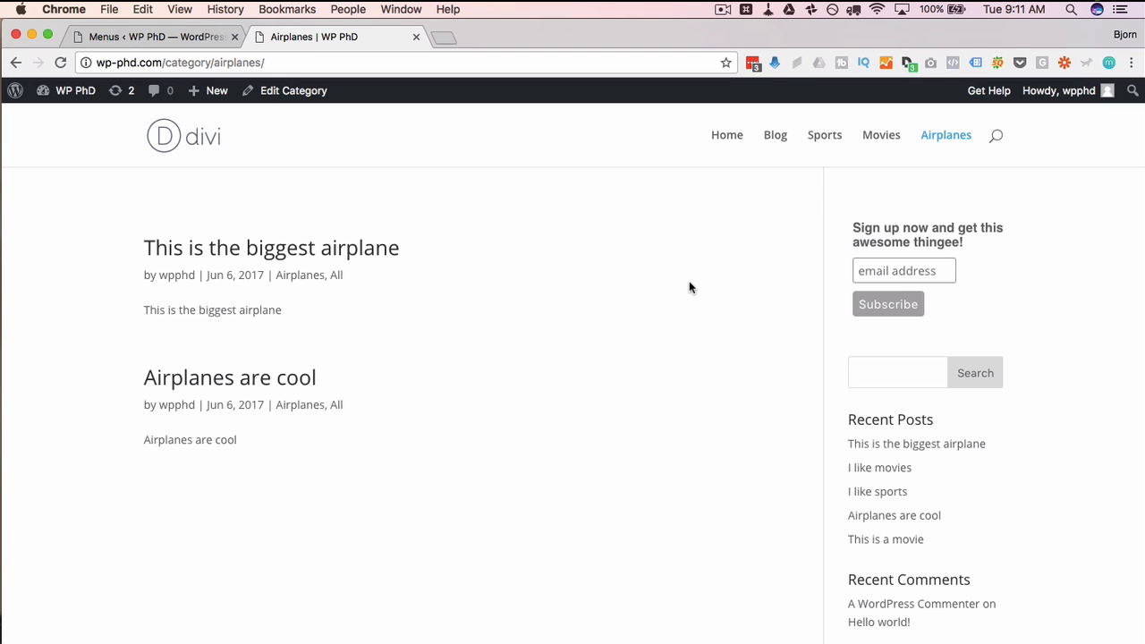
pyautogui.moveTo(726, 136)
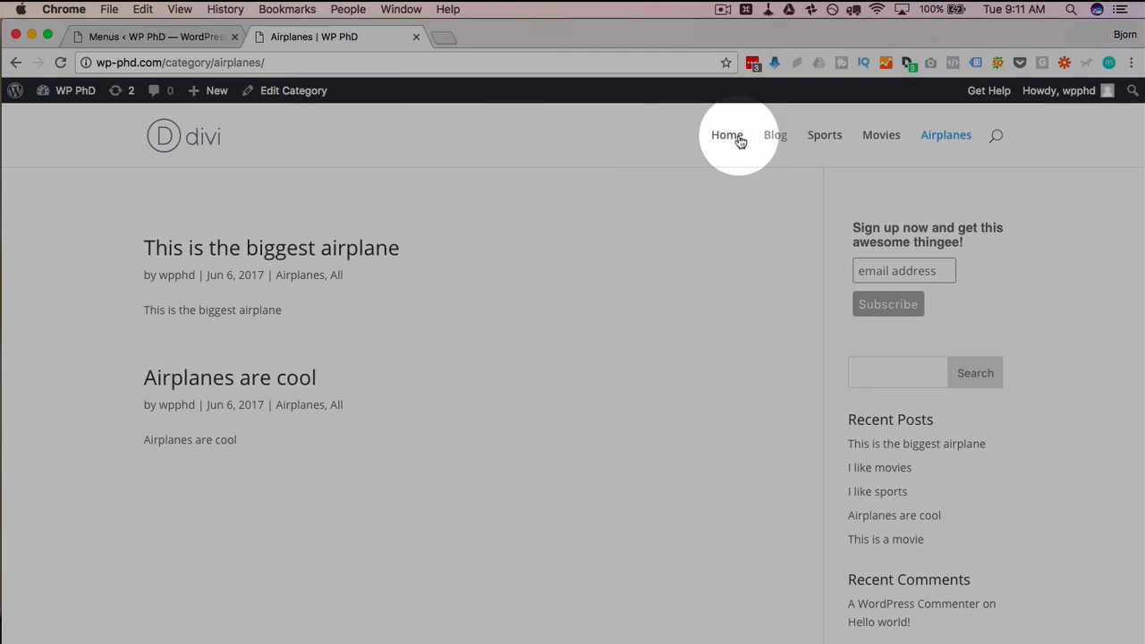
pyautogui.moveTo(823, 136)
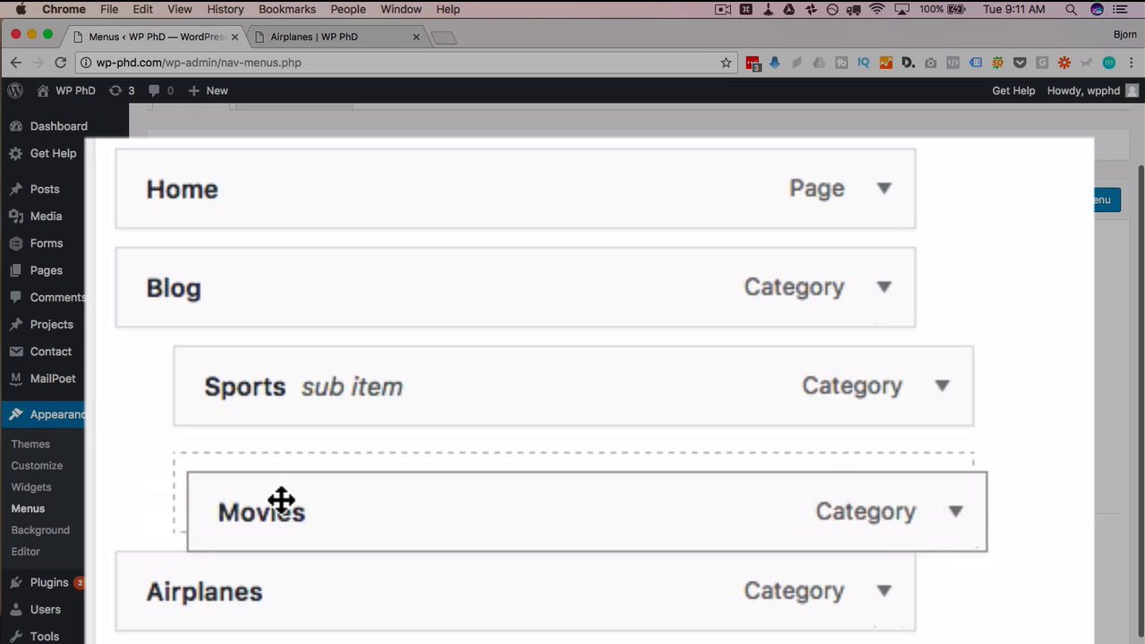
# Drag the category items under Blog as sub items and save the Main Menu.
pyautogui.moveTo(283, 501); pyautogui.dragTo(290, 474)
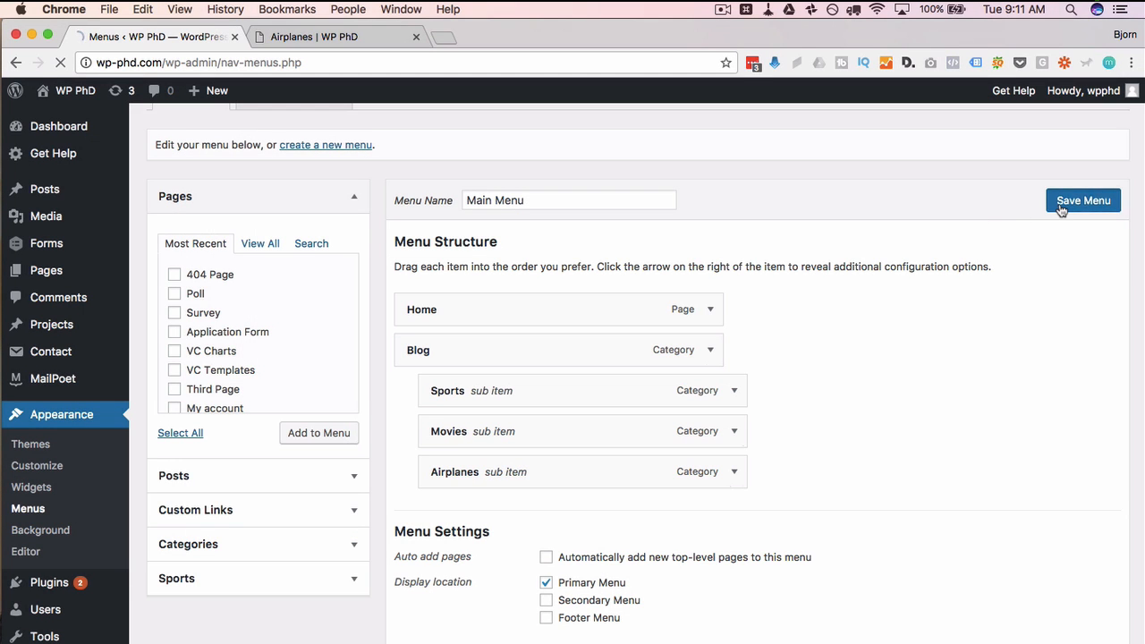
pyautogui.click(1084, 200)
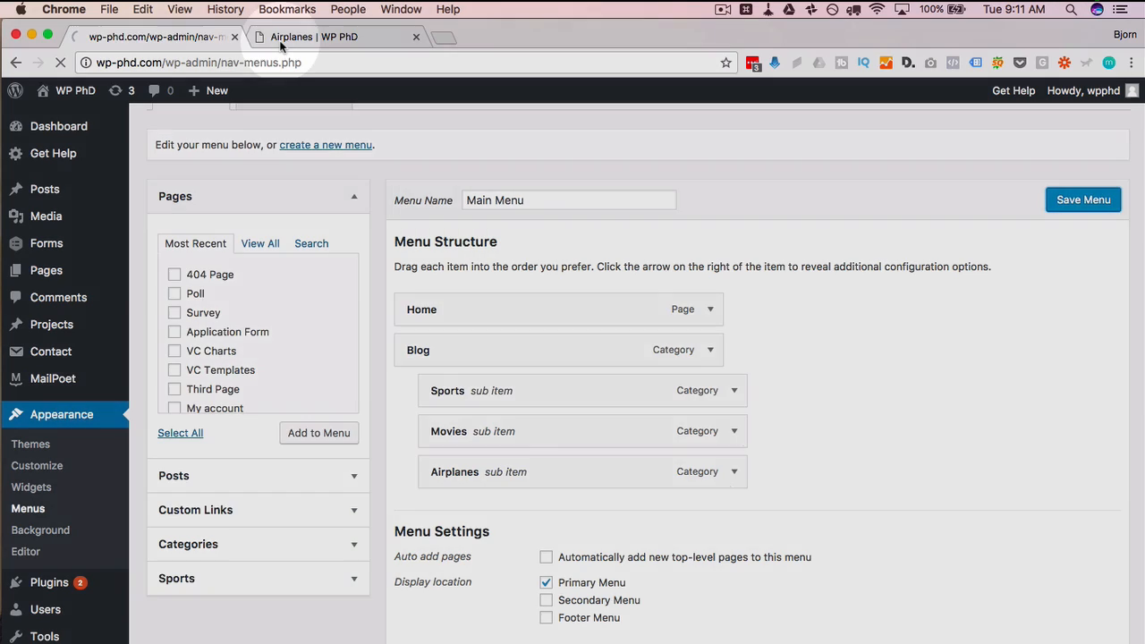
# On the live site, hover Blog to confirm its dropdown lists Sports, Movies and Airplanes.
pyautogui.click(337, 35)
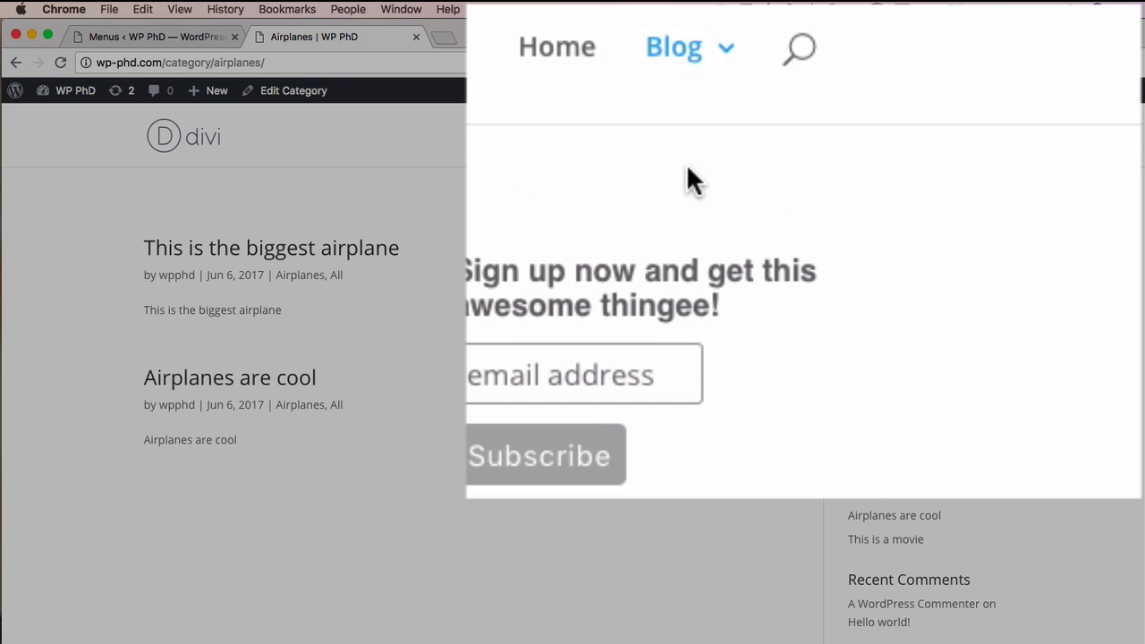
pyautogui.click(673, 46)
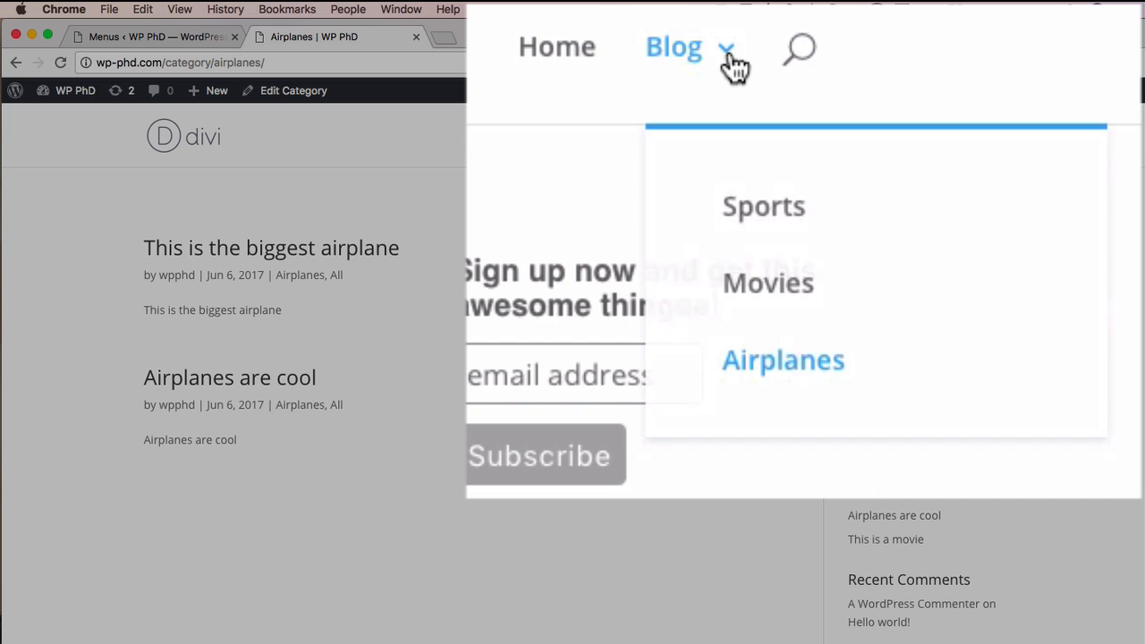
pyautogui.moveTo(762, 207)
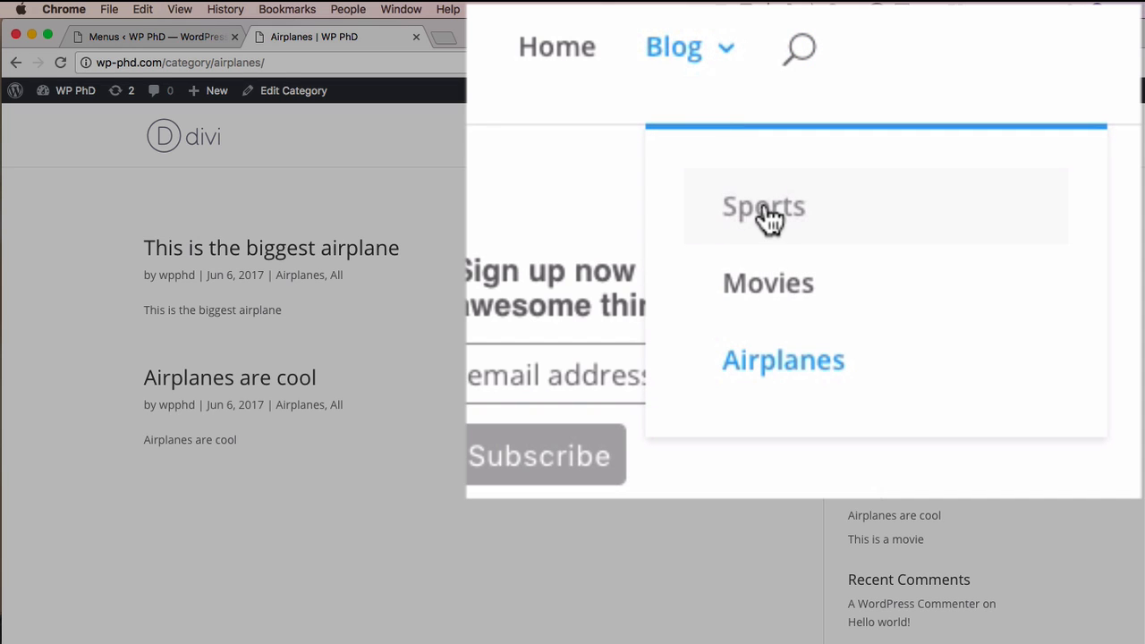
pyautogui.moveTo(784, 360)
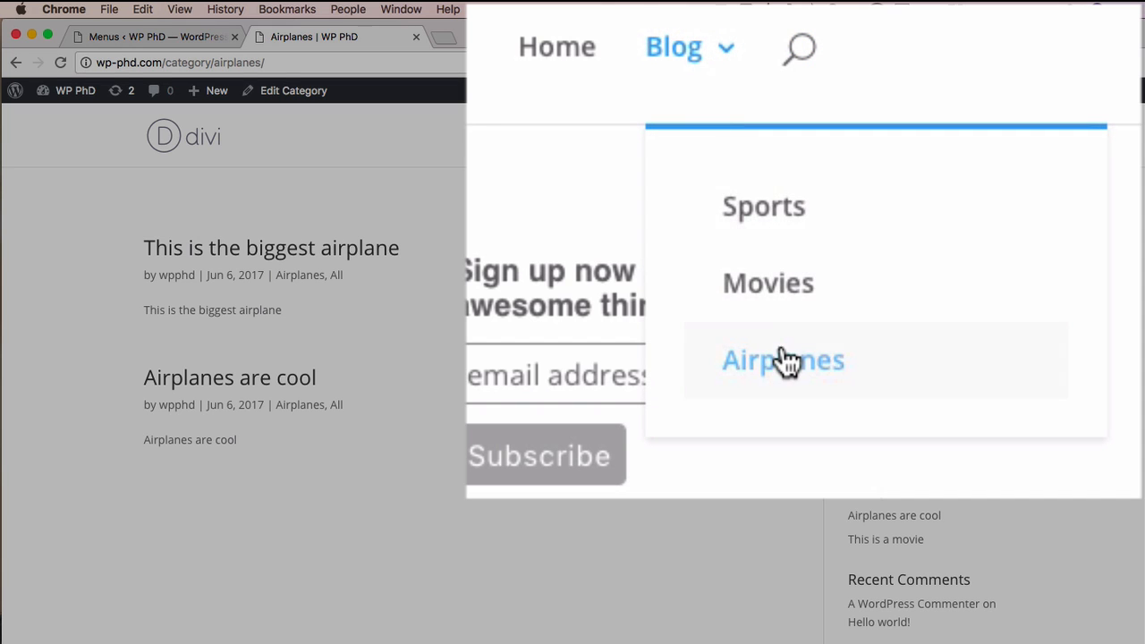